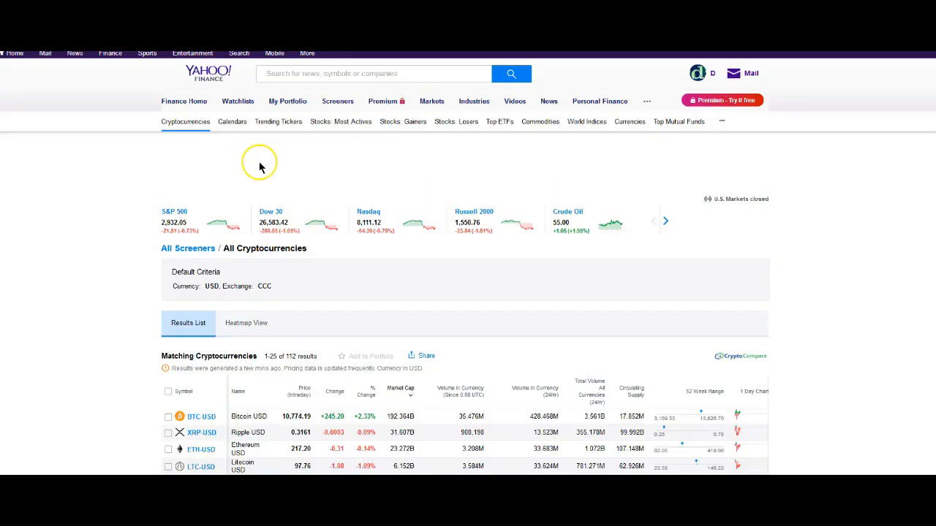
mouse_move(192, 195)
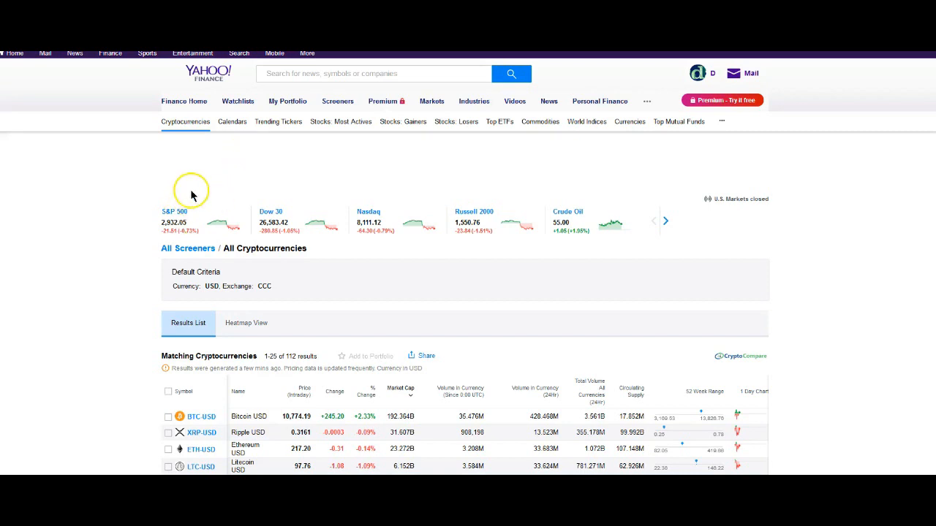
mouse_move(188, 199)
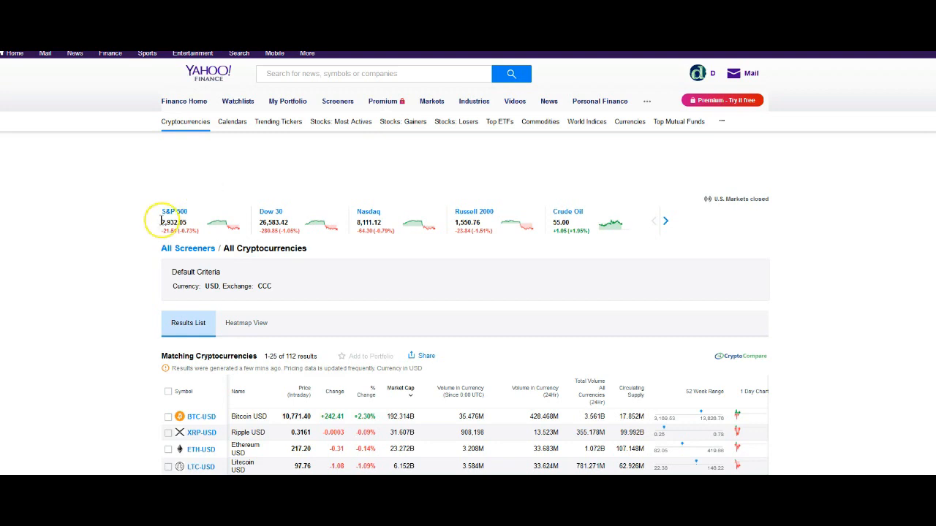
Scroll the MoneyGram xRapid article down to its opening paragraphs and CEO quotes
scroll("down", 3)
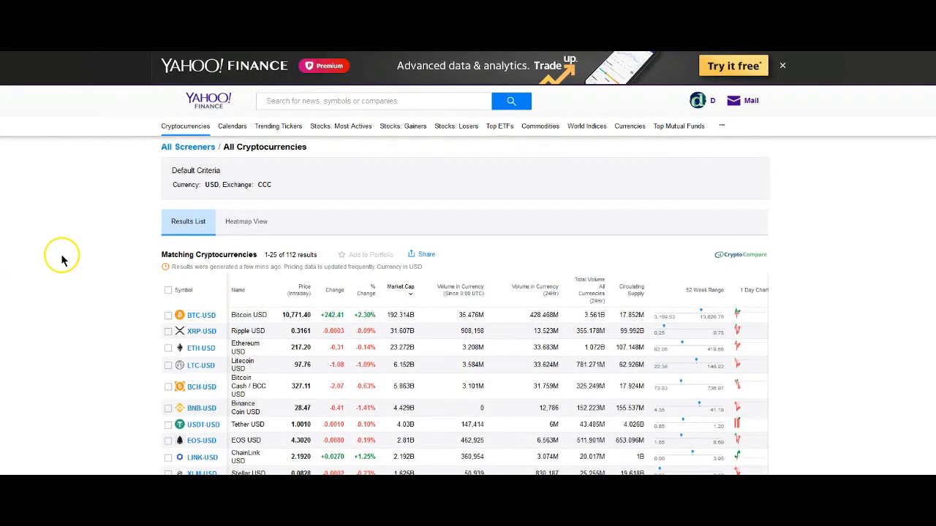
mouse_move(71, 268)
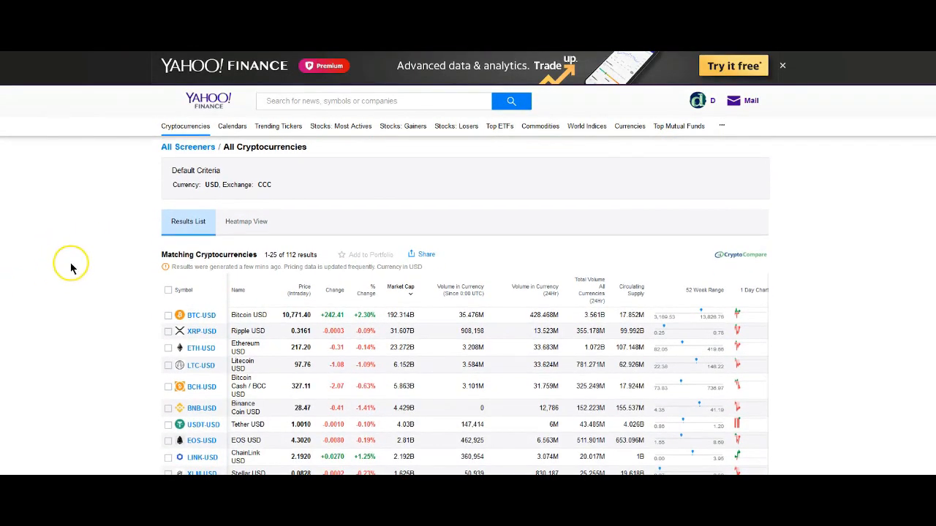
mouse_move(69, 301)
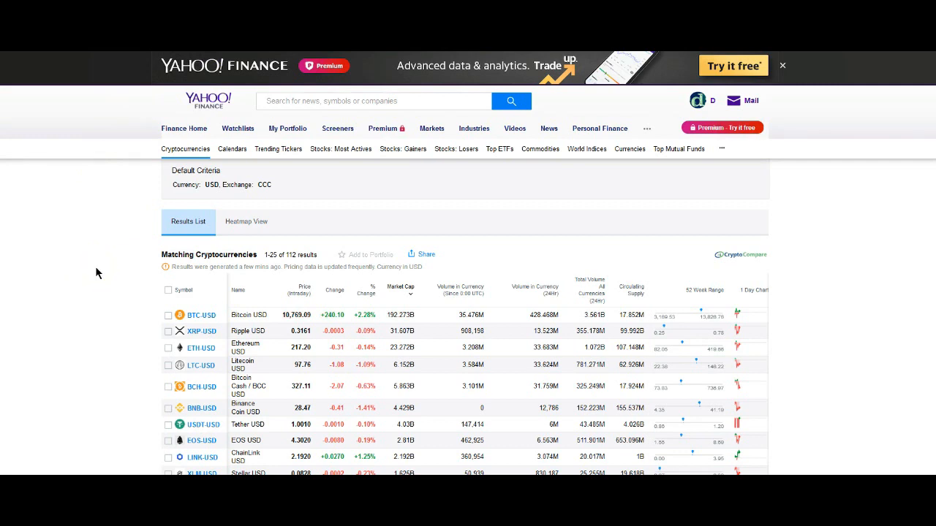
mouse_move(81, 268)
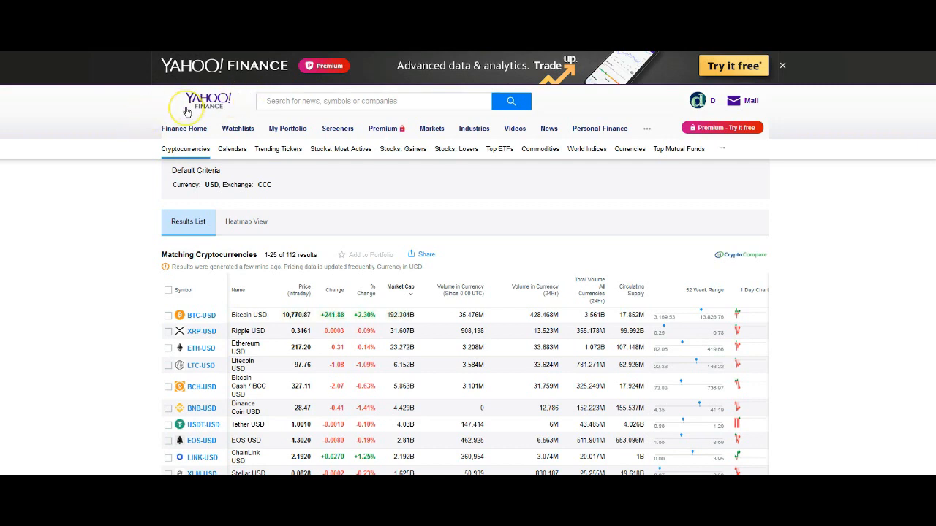
mouse_move(188, 111)
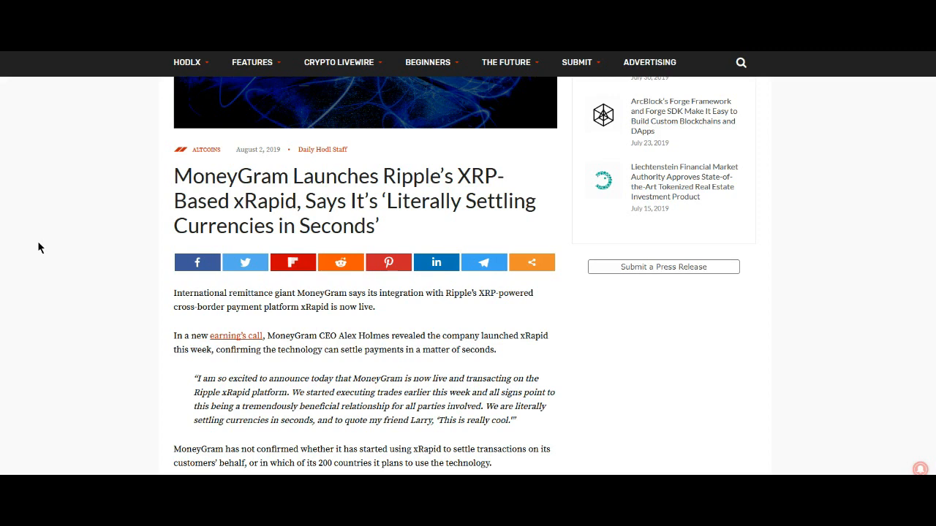
scroll("down", 3)
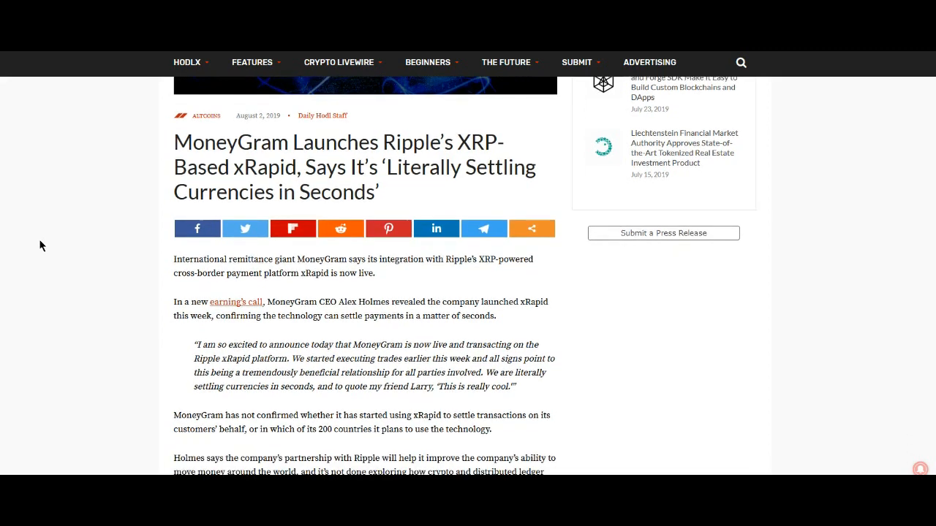
scroll("down", 3)
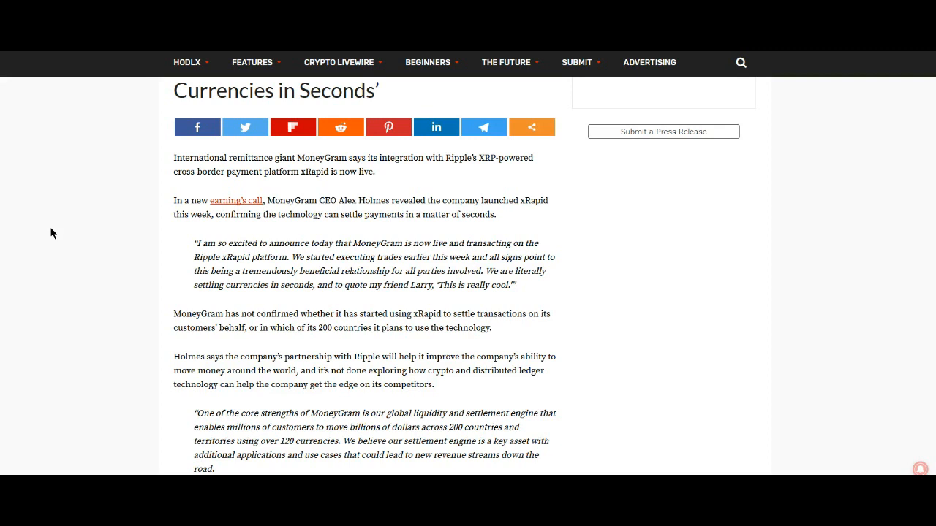
mouse_move(102, 274)
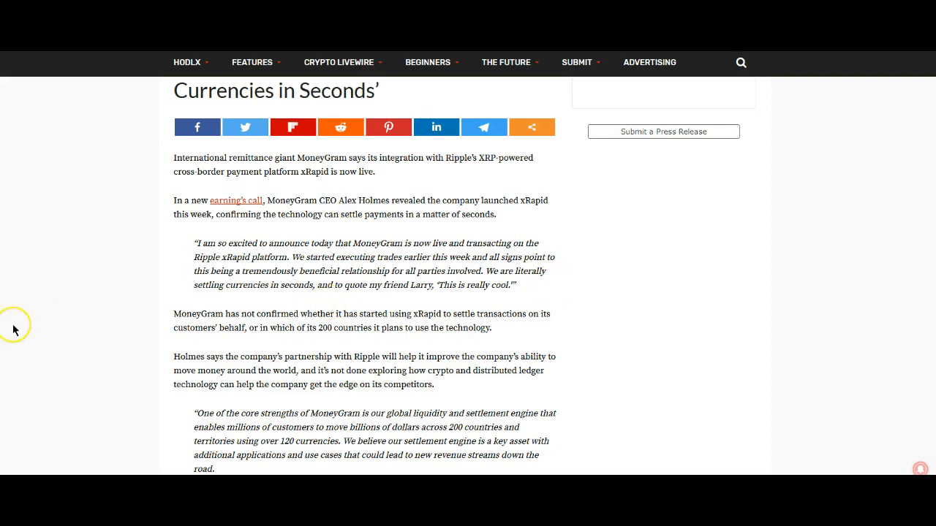
mouse_move(42, 299)
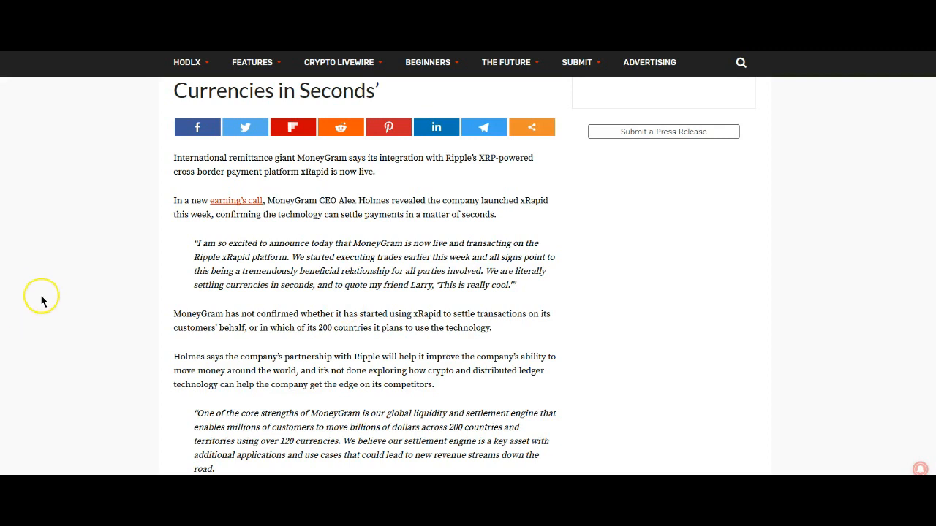
mouse_move(88, 263)
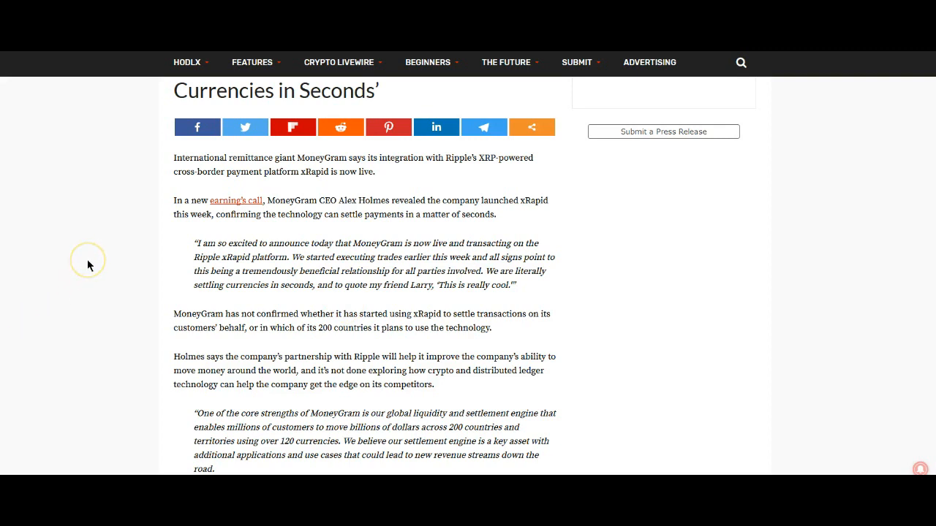
mouse_move(81, 260)
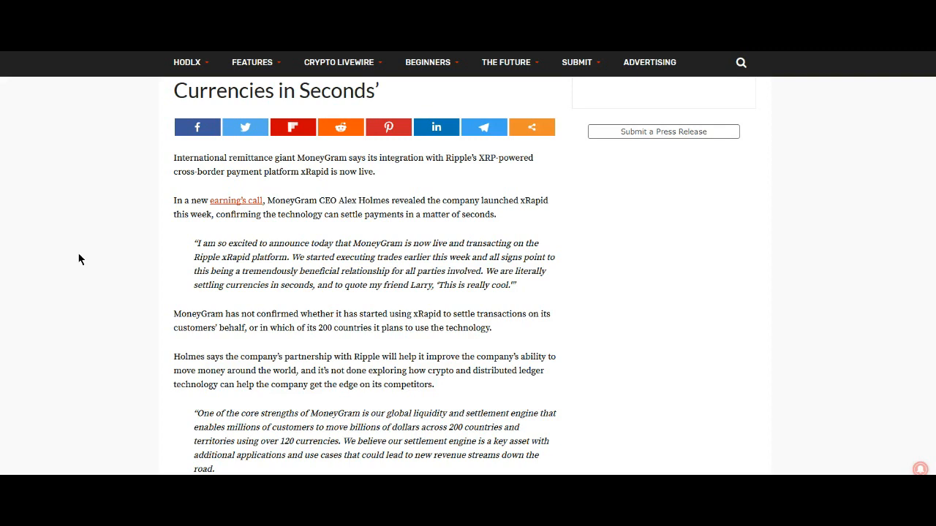
Scroll down to Ripple's $30 million MoneyGram share purchase at a $4.10 premium
scroll("down", 3)
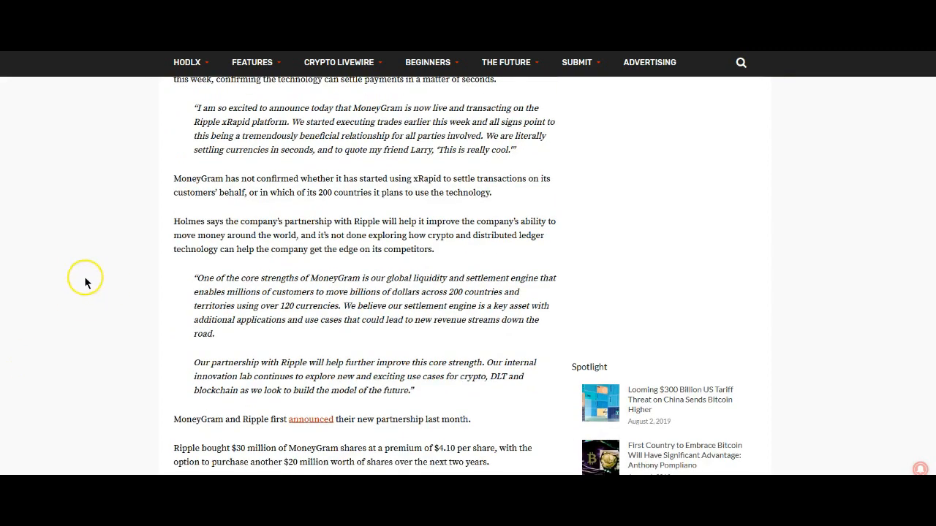
scroll("down", 3)
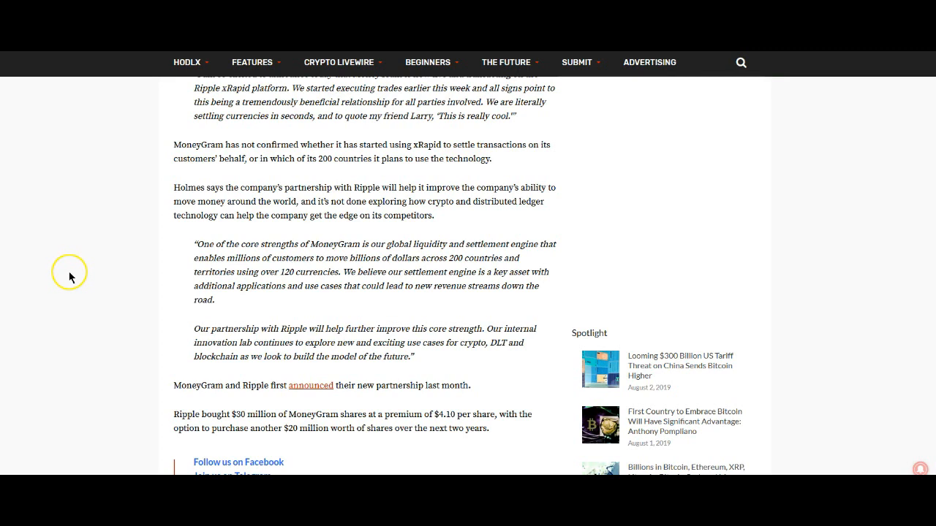
mouse_move(80, 268)
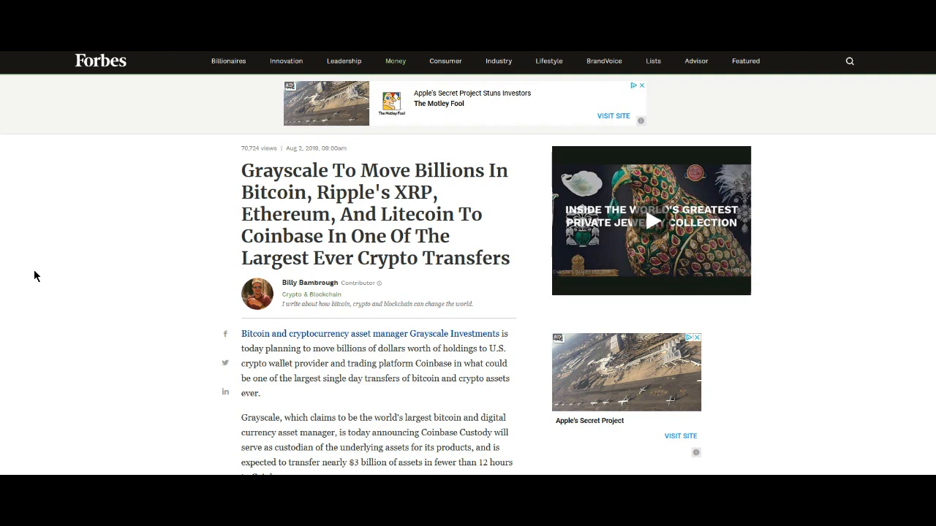
Scroll the Forbes Grayscale article past the coins image to the Coinbase Custody quotes
scroll("down", 3)
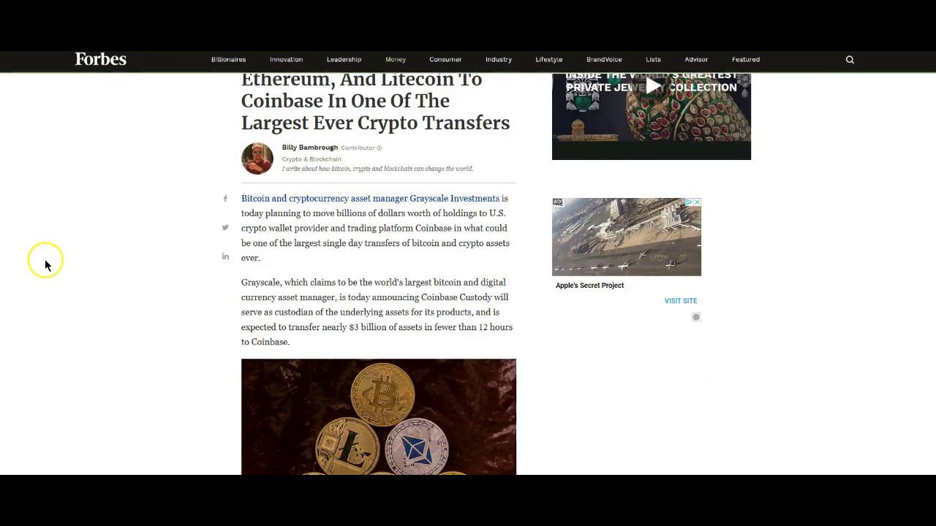
scroll("down", 3)
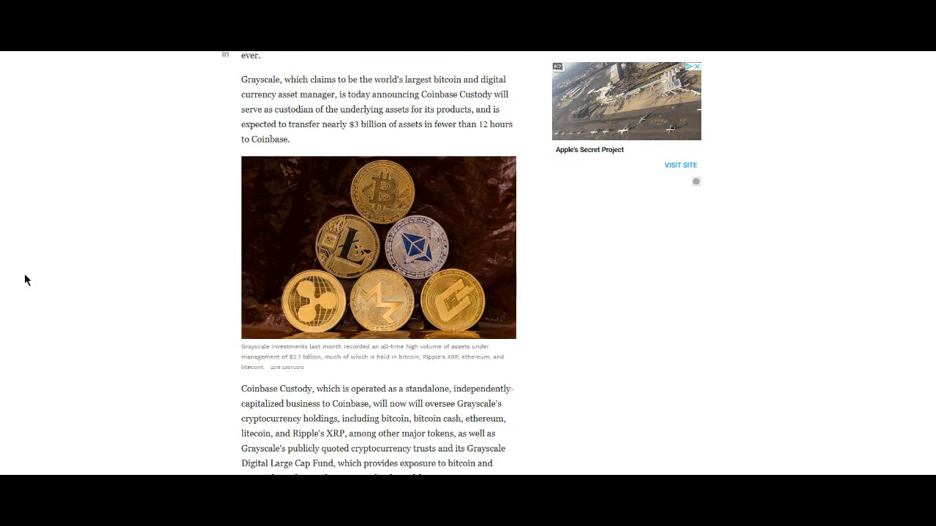
scroll("down", 3)
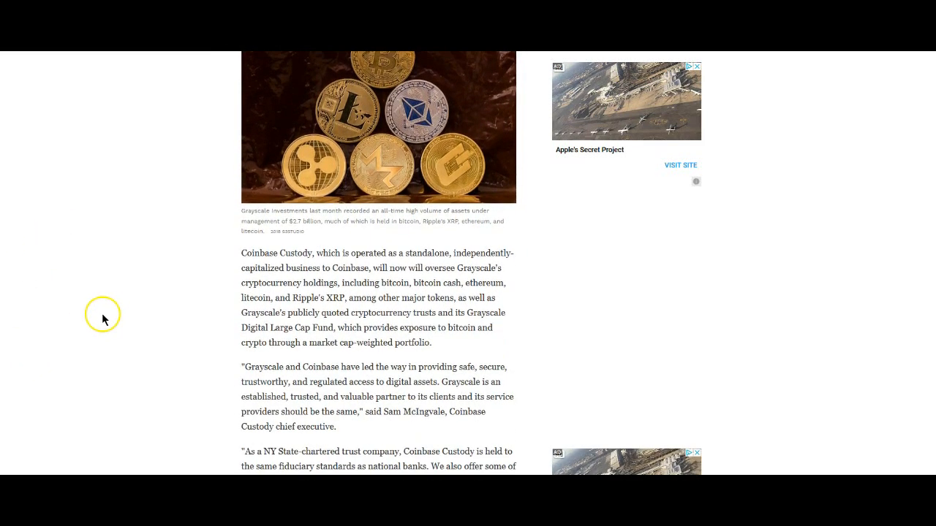
scroll("down", 3)
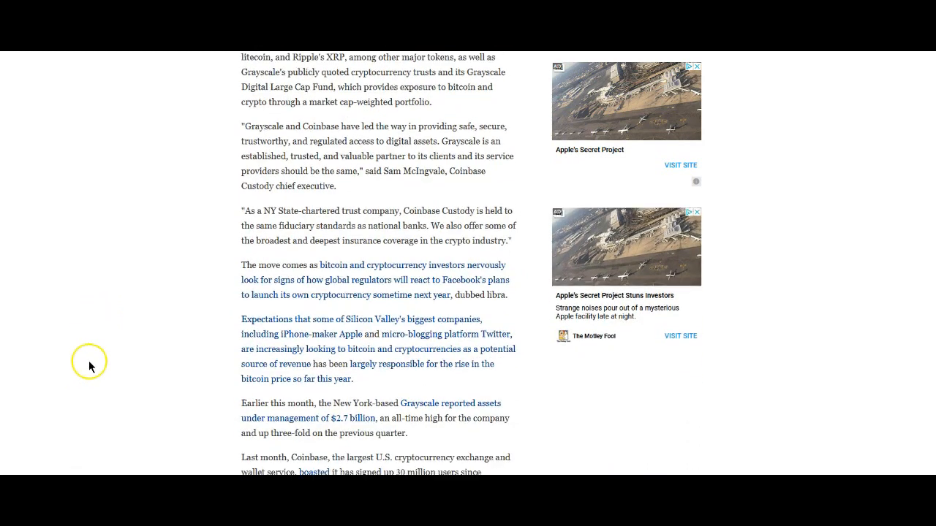
scroll("down", 3)
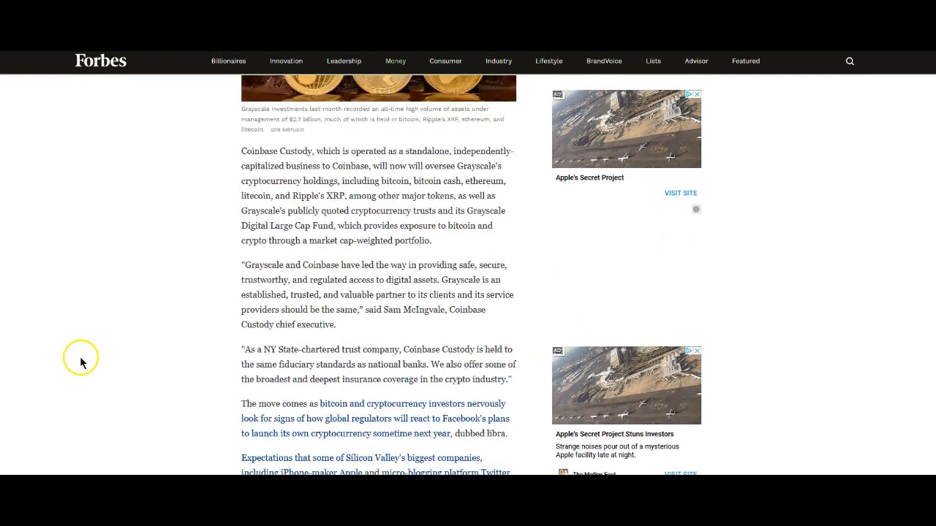
mouse_move(117, 325)
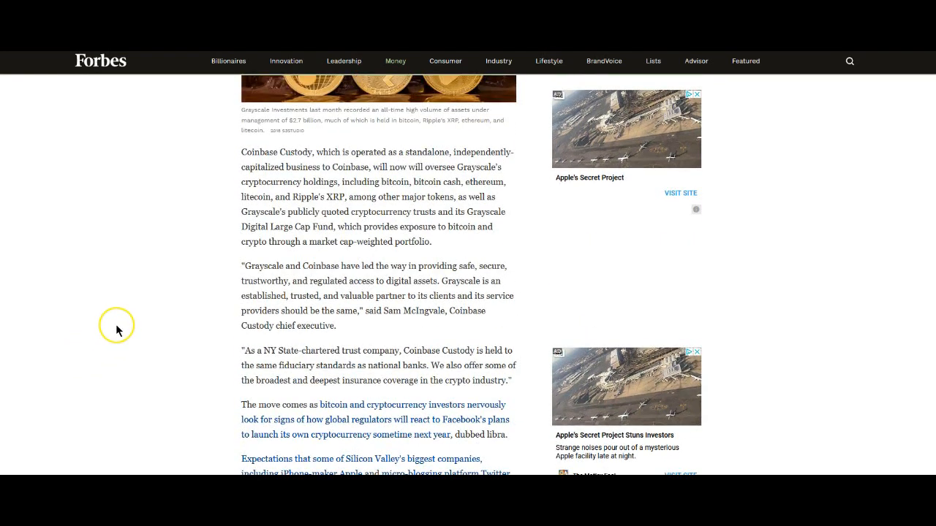
mouse_move(202, 296)
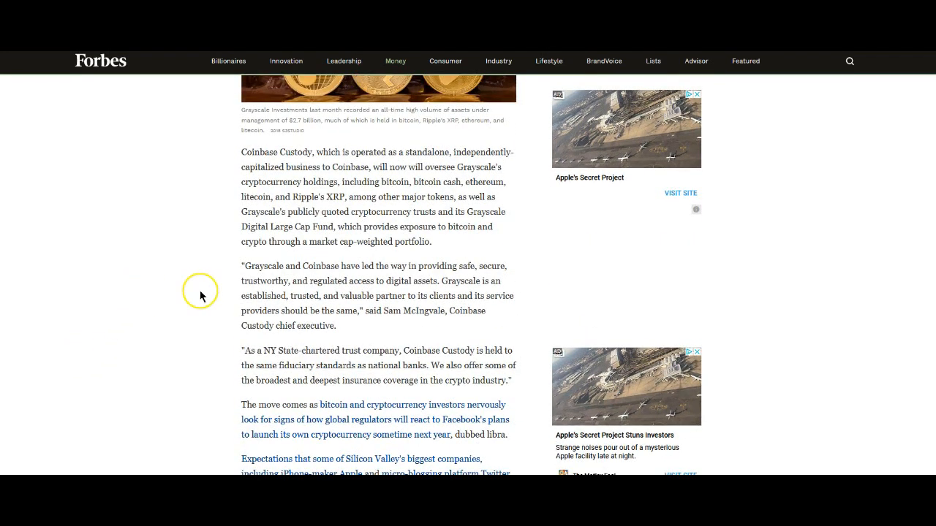
mouse_move(175, 303)
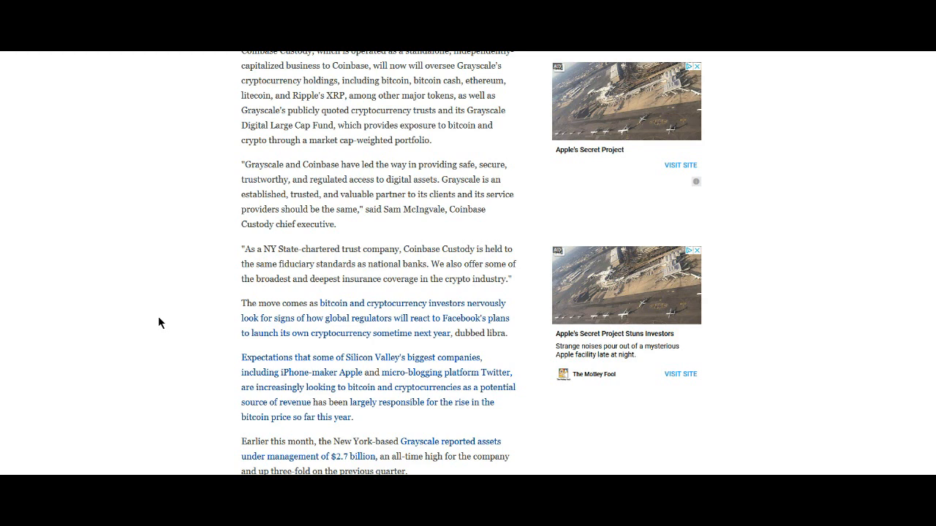
Click the page margin beside the libra and $2.7 billion assets passages
left_click(181, 302)
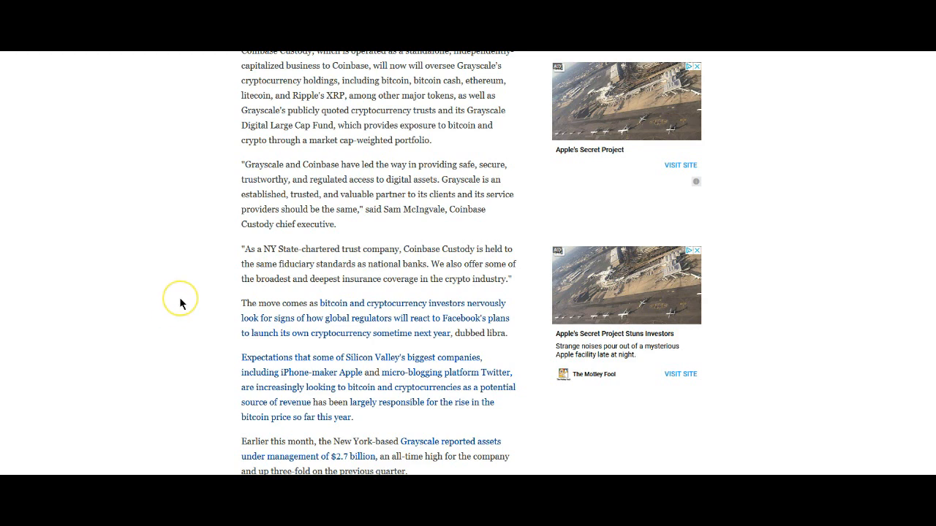